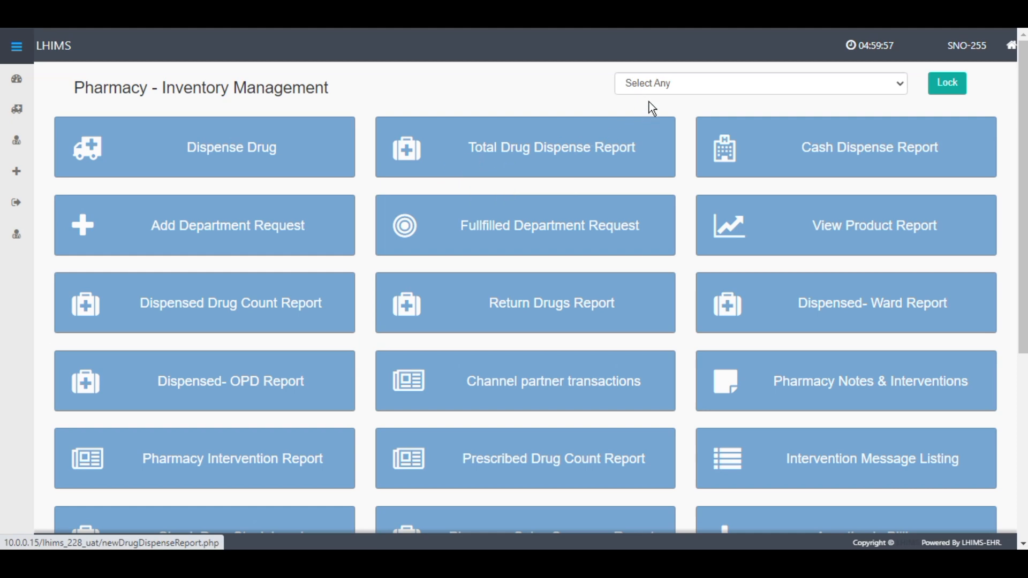
Lock pharmacy work to Z.Y.C Dispensary and open the Dispense Drug bill form.
left_click(759, 83)
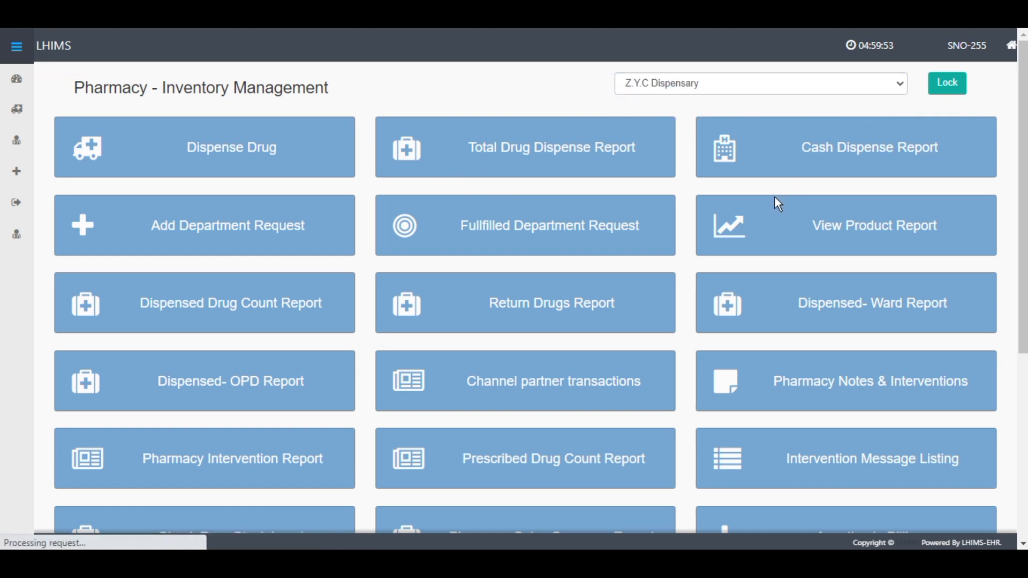
left_click(946, 83)
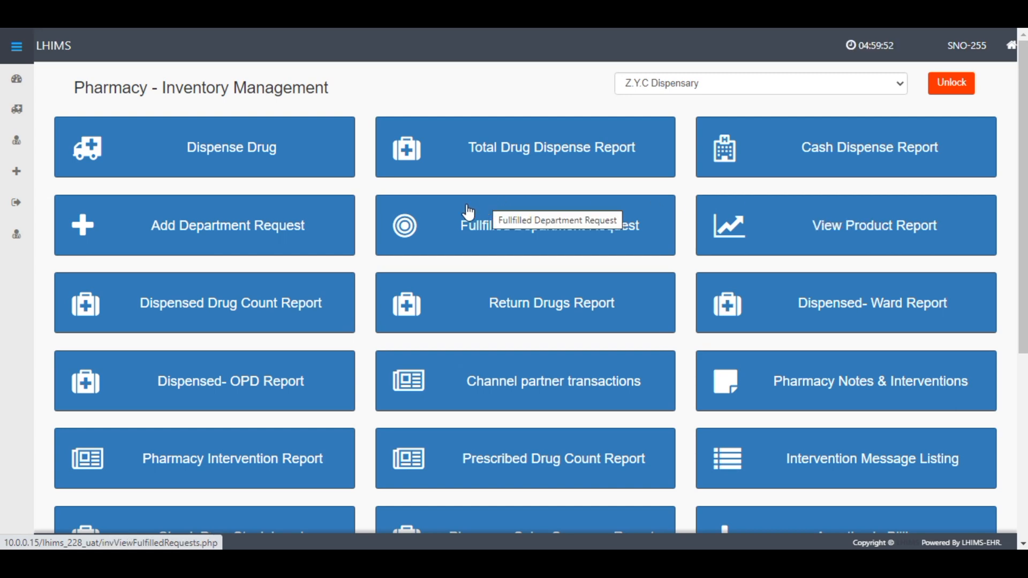
left_click(204, 146)
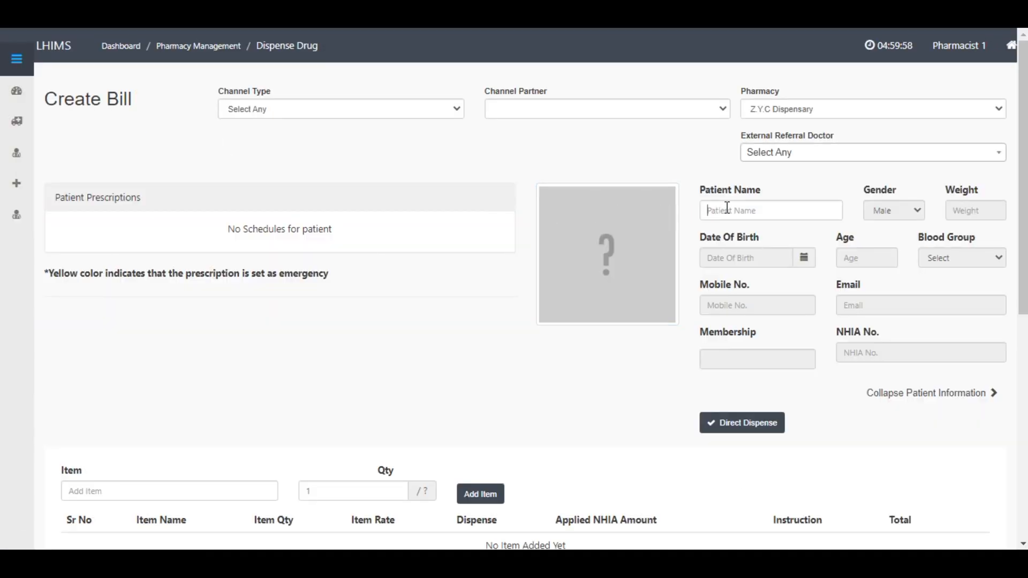
Load patient ER-A20-AAA00, set channel partner to Ghana Water, and reconfirm NHIA eligibility.
left_click(771, 210)
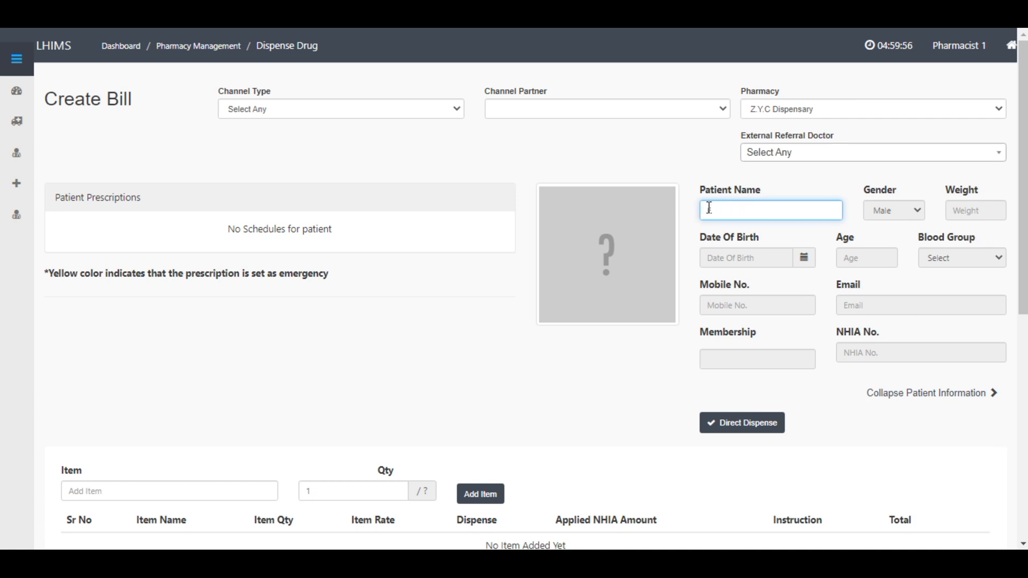
type("ER-A20-AAA00")
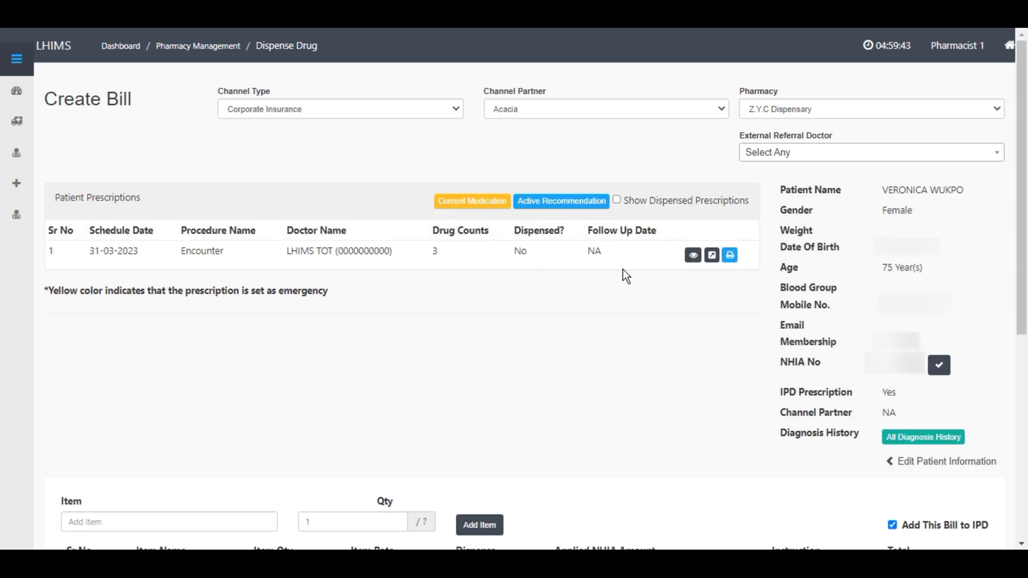
left_click(603, 109)
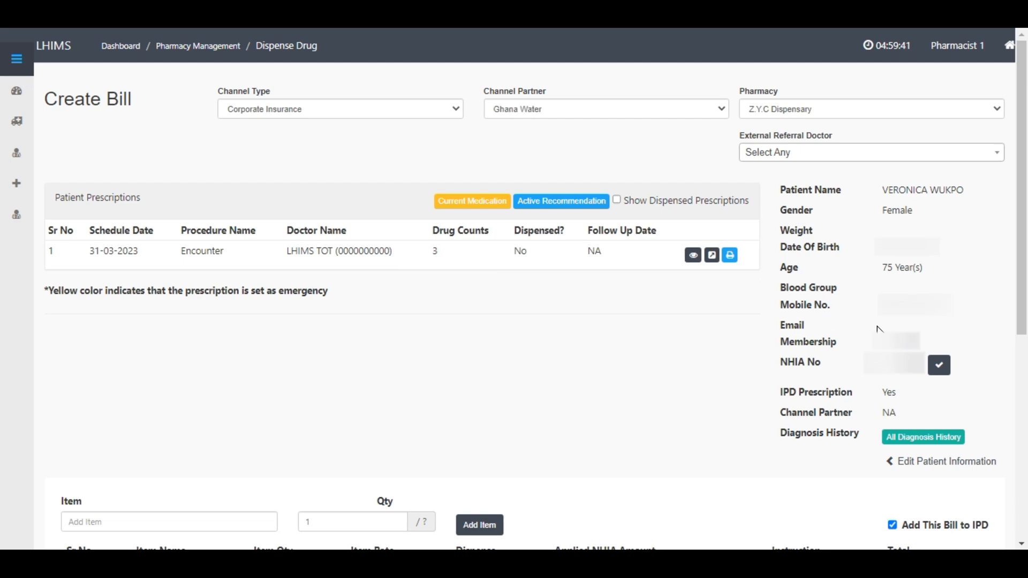
left_click(938, 364)
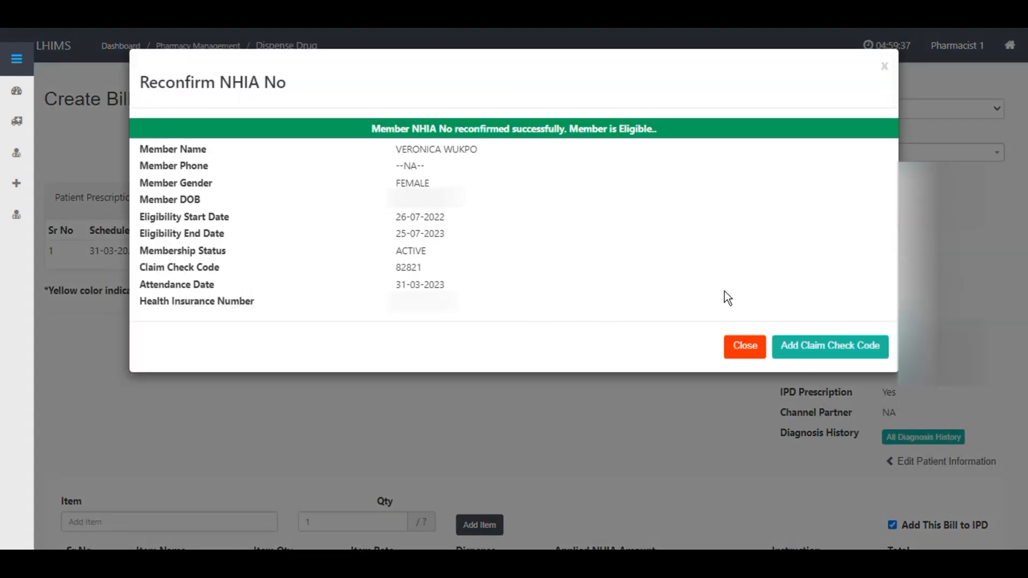
mouse_move(830, 346)
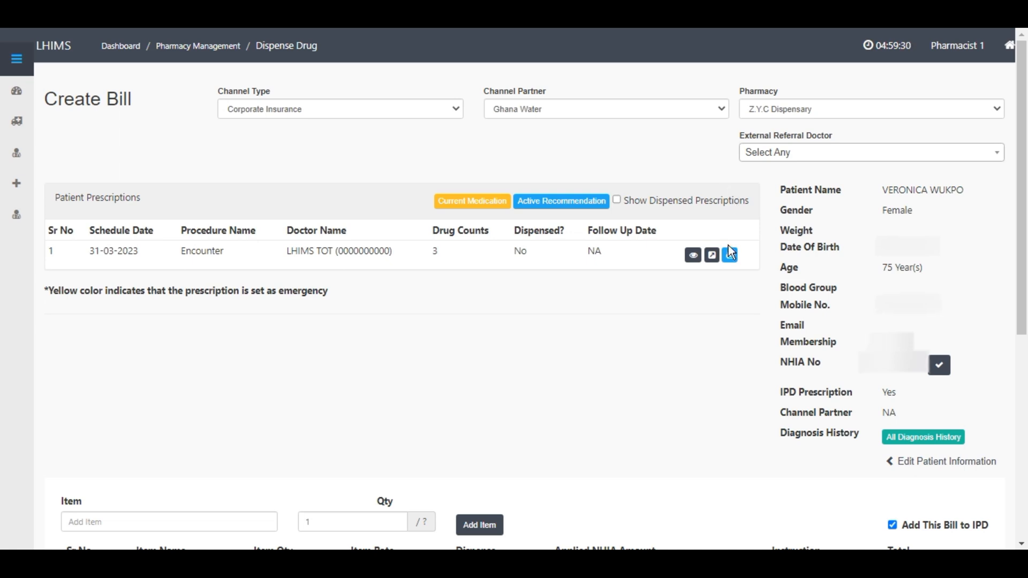
mouse_move(677, 262)
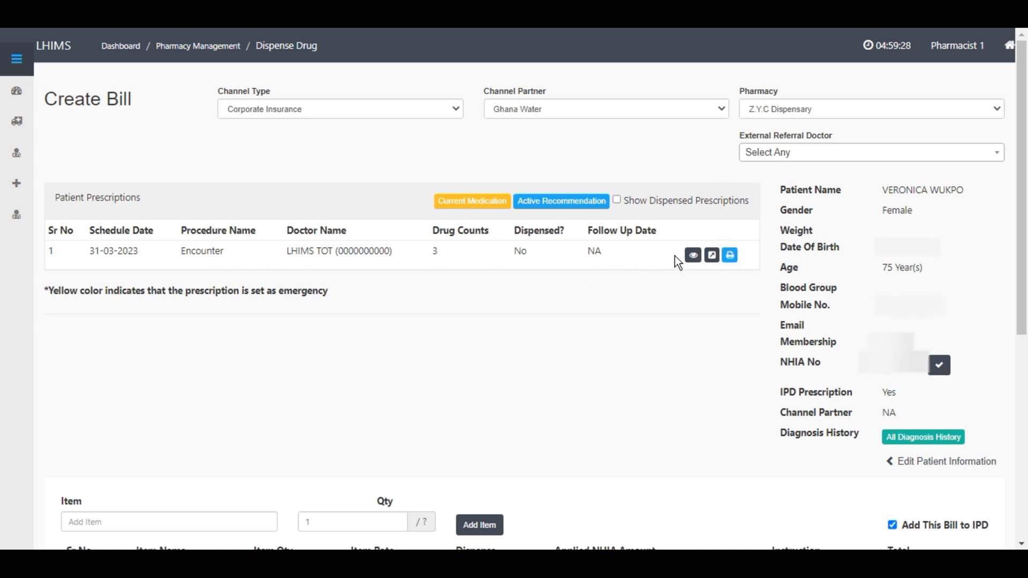
Add the prescribed Ciprofloxacin and Amoxicillin + Clavulanic Acid to the bill.
left_click(692, 255)
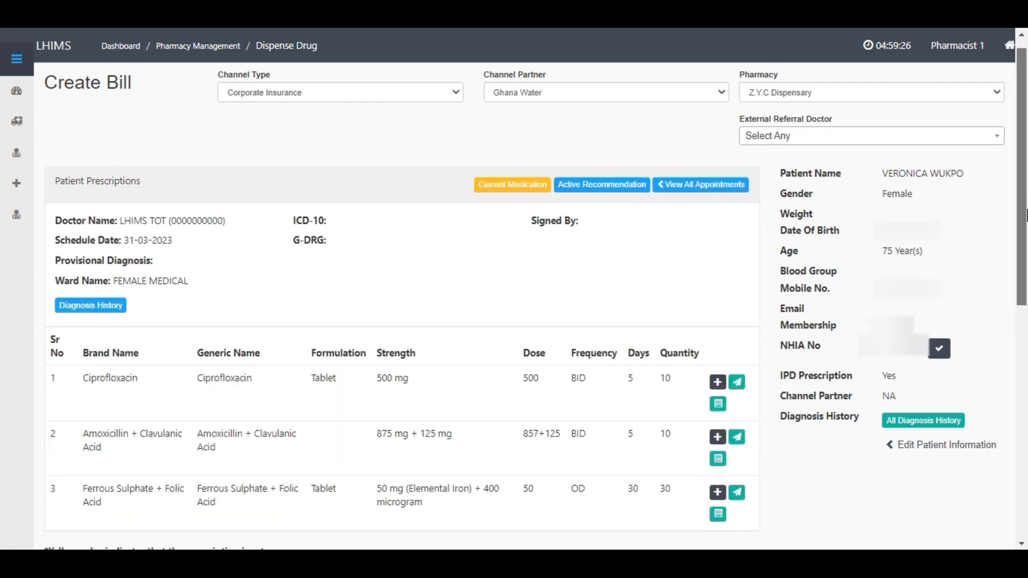
scroll("down", 3)
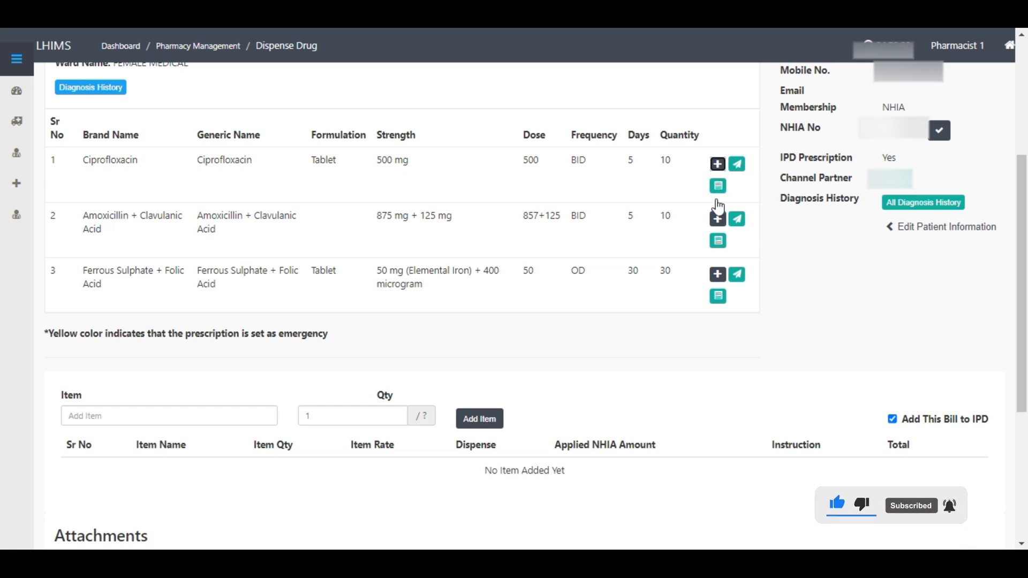
left_click(715, 164)
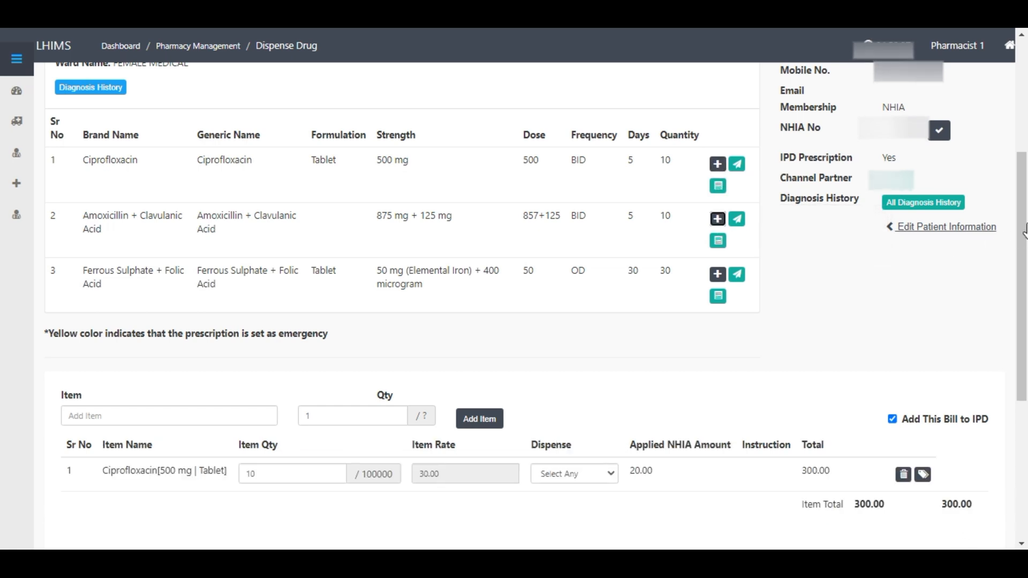
left_click(718, 218)
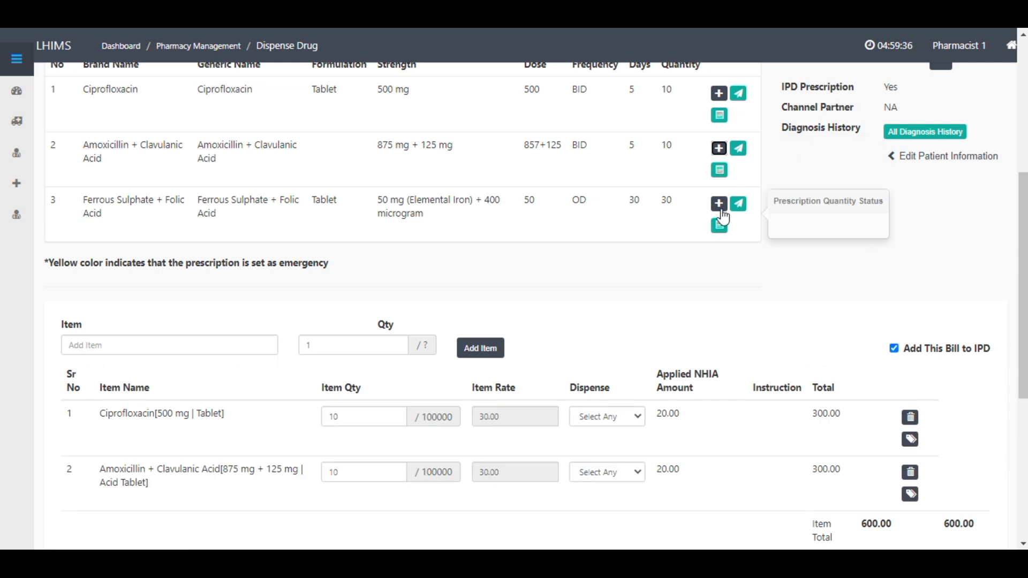
scroll("down", 3)
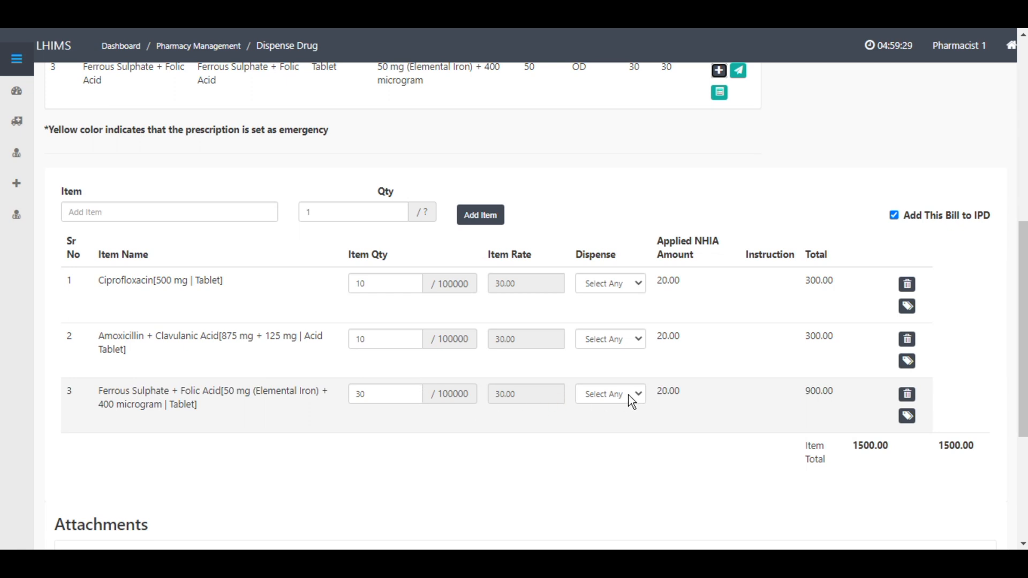
Set Ciprofloxacin, Amoxicillin + Clavulanic Acid and Ferrous Sulphate + Folic Acid to Fully Dispense.
left_click(609, 283)
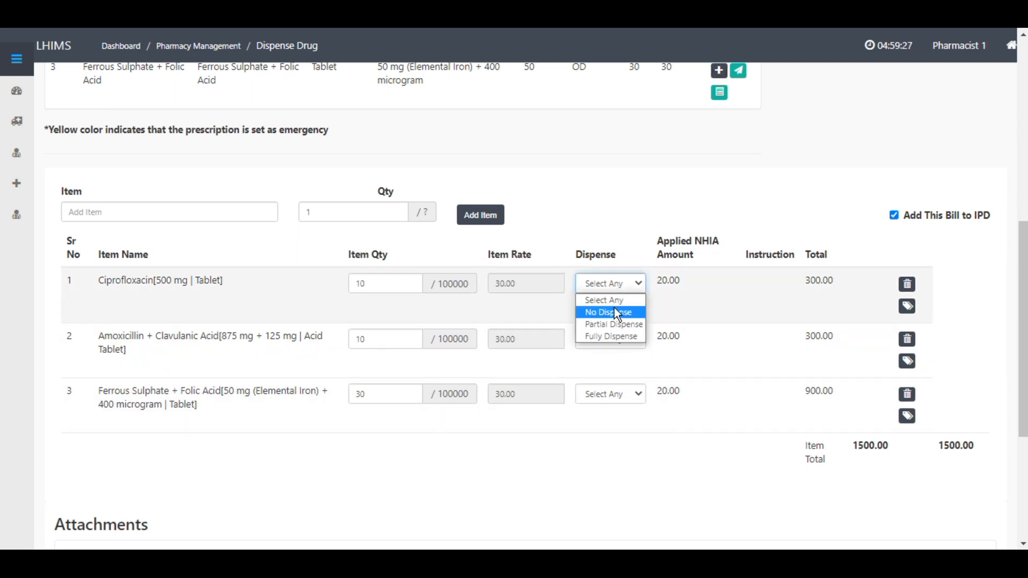
mouse_move(610, 335)
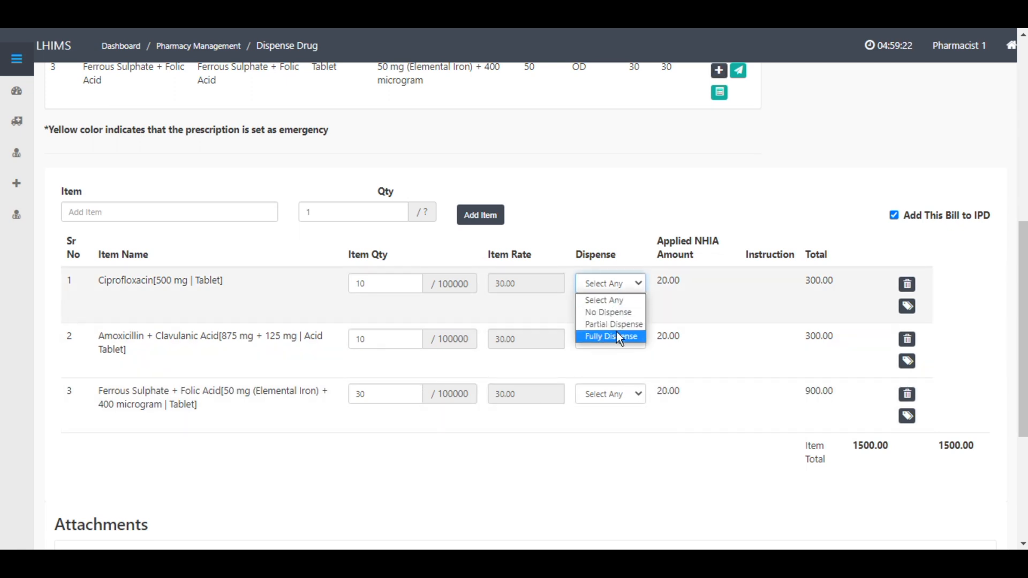
left_click(609, 336)
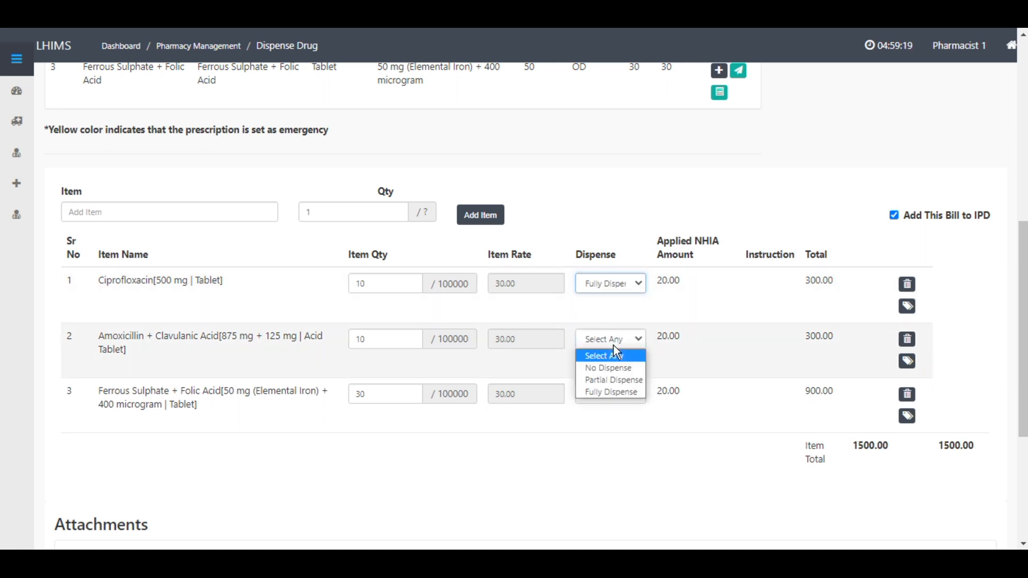
left_click(609, 391)
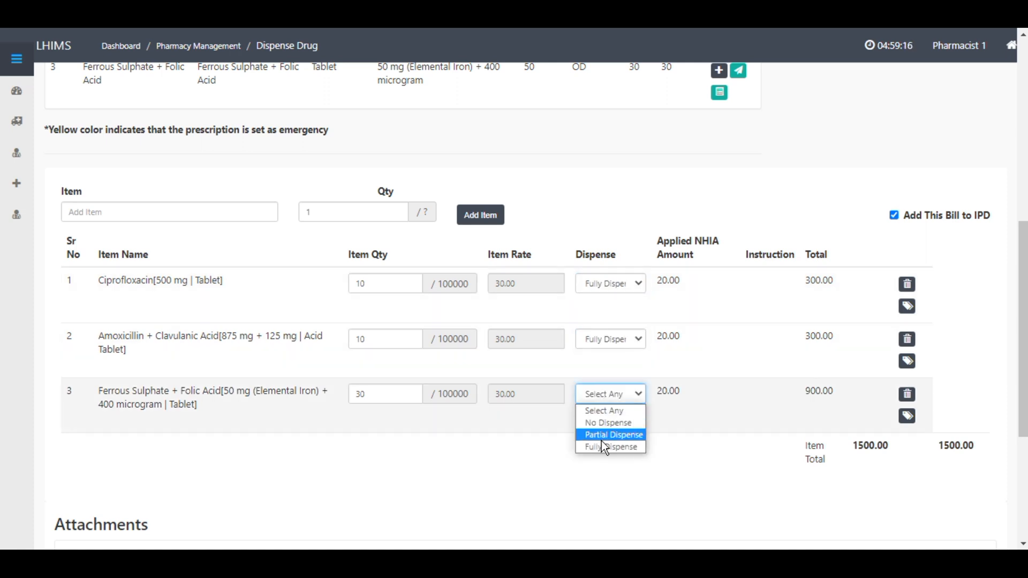
left_click(609, 446)
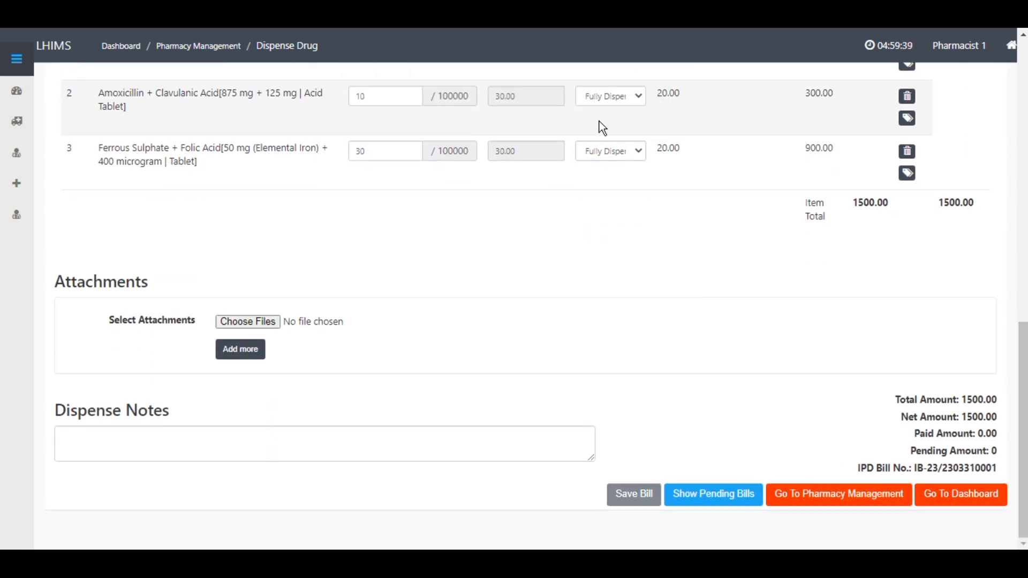
Save the 1500.00 bill, creating PBL-23/43.
left_click(633, 493)
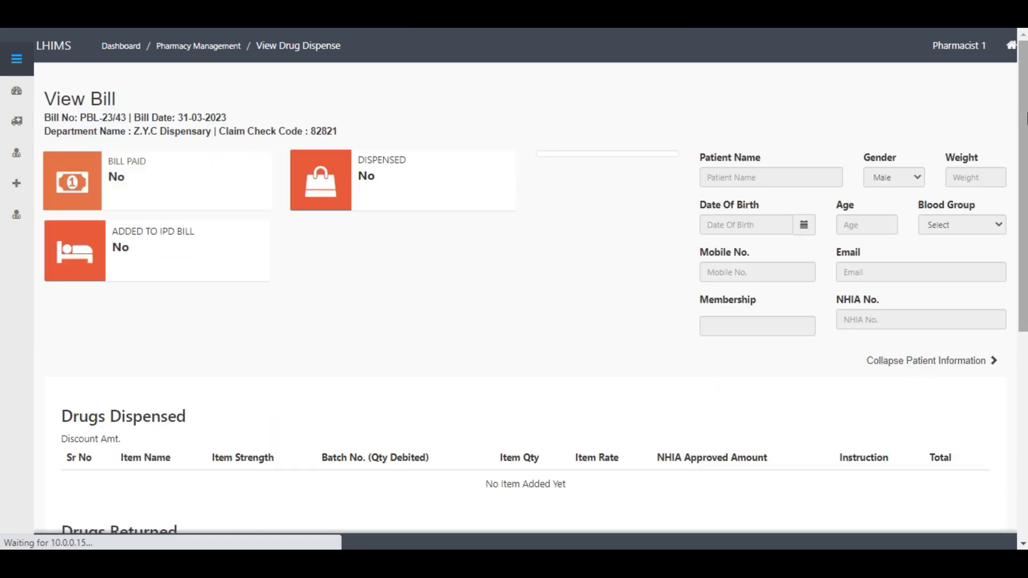
scroll("down", 3)
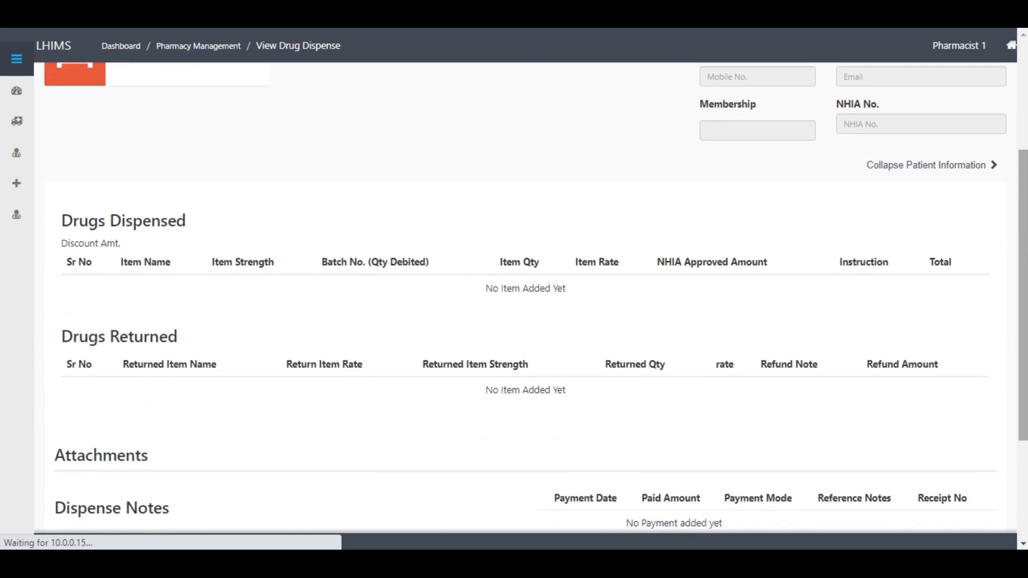
scroll("down", 3)
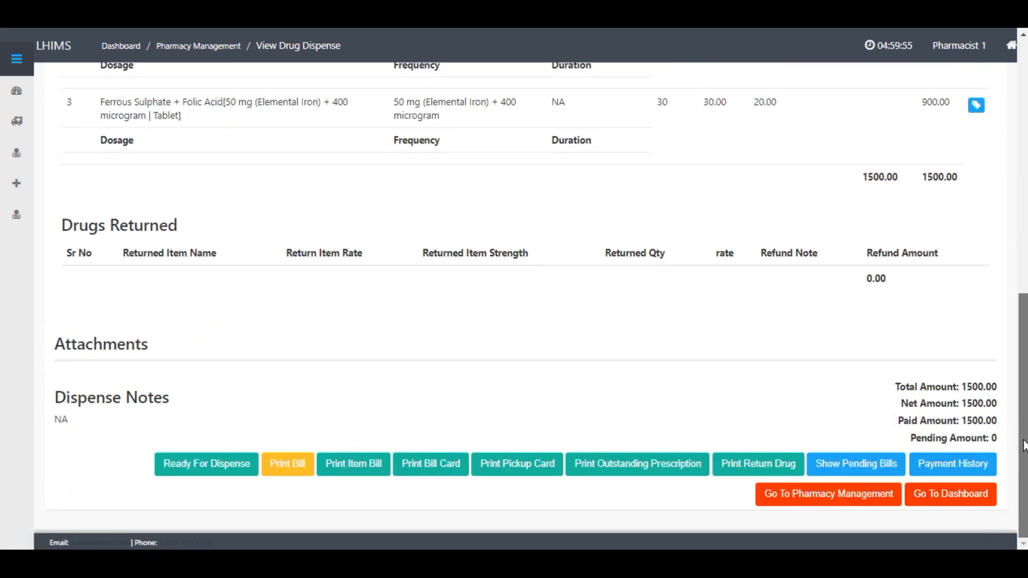
Set bill PBL-23/43 Ready For Dispense and mark it dispensed.
left_click(205, 463)
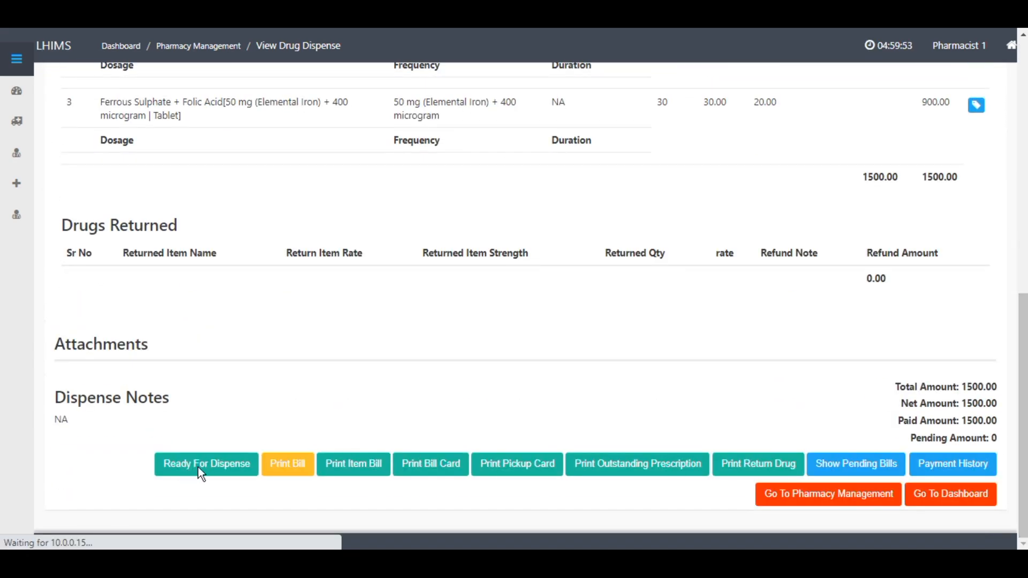
left_click(206, 464)
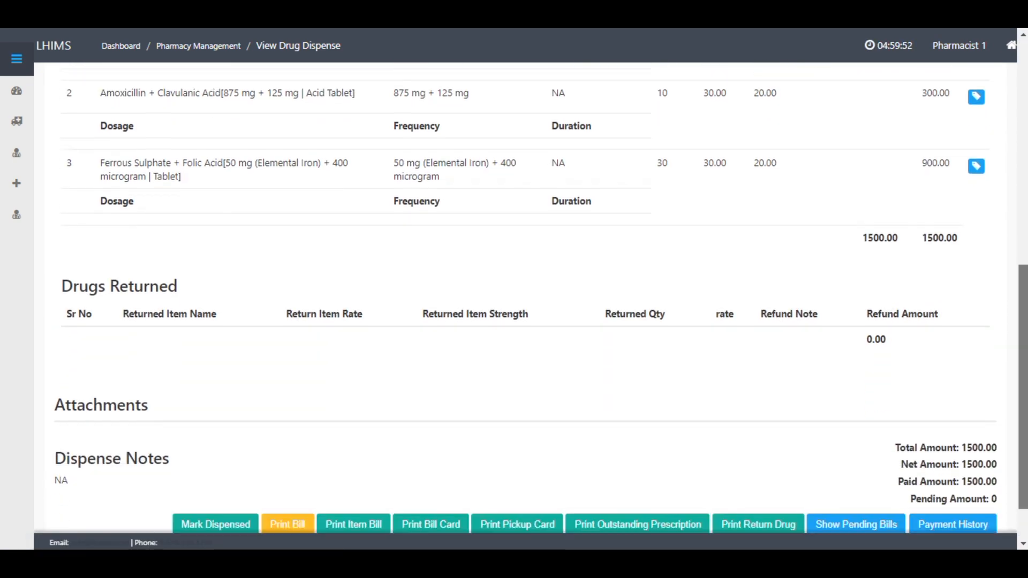
scroll("down", 3)
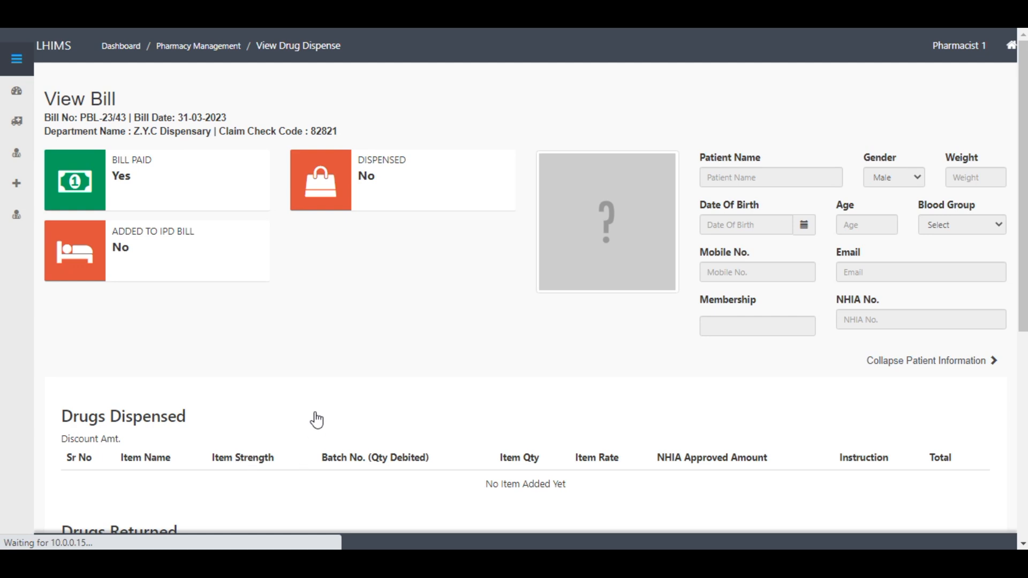
mouse_move(373, 190)
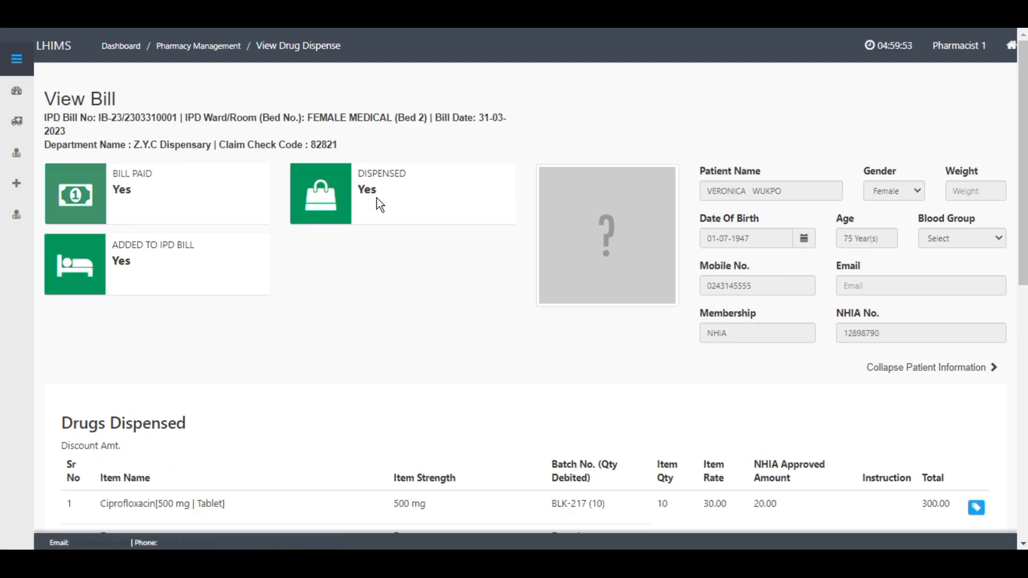
mouse_move(471, 178)
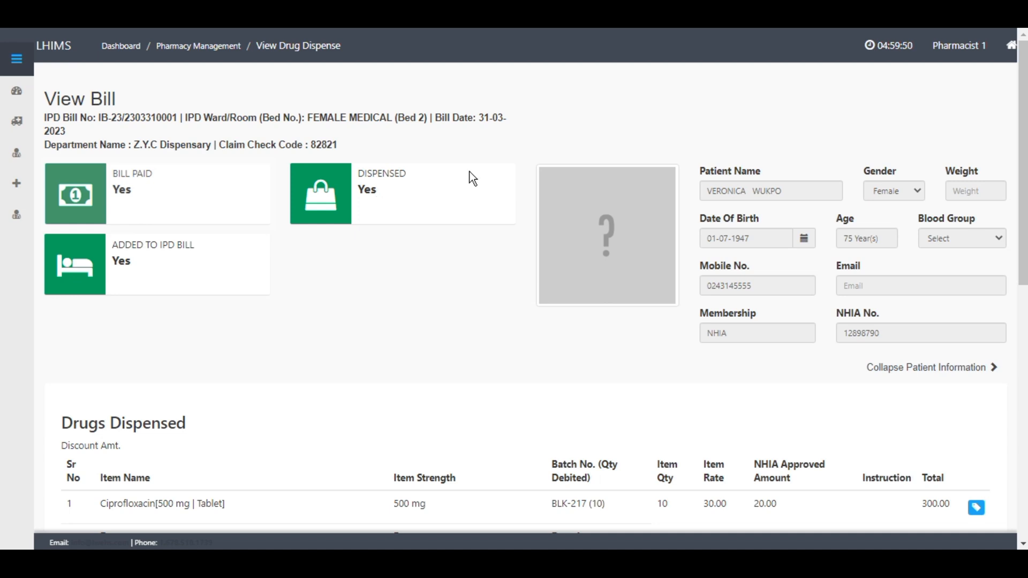